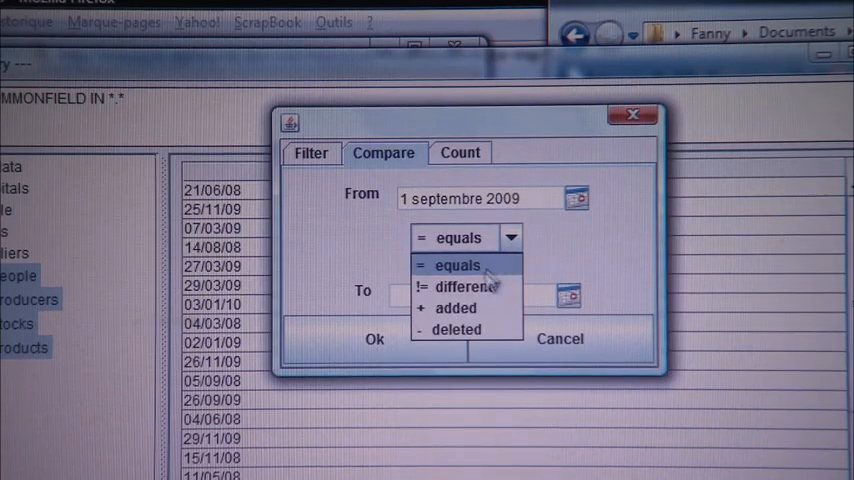
Run a '!= different' comparison between 1 septembre 2009 and 12 février 2010
left_click(461, 286)
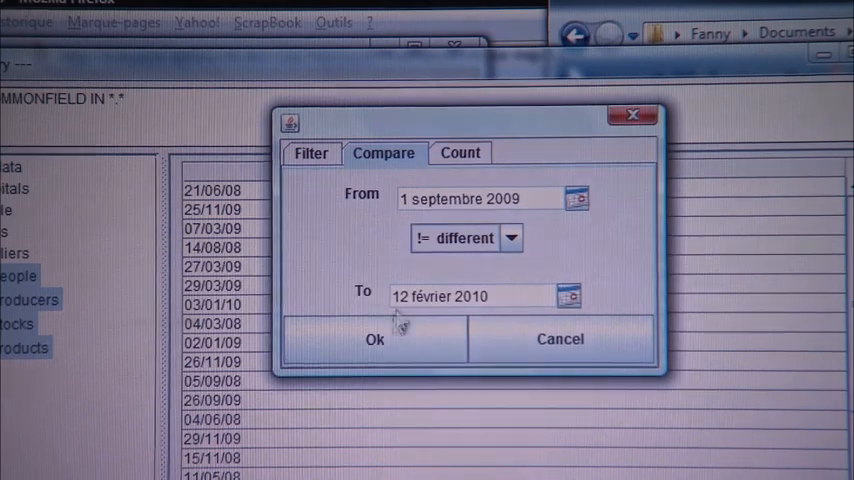
left_click(374, 339)
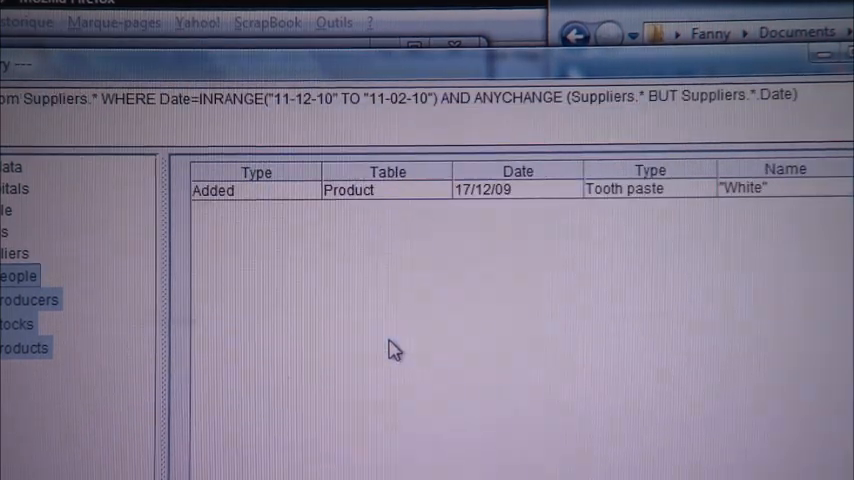